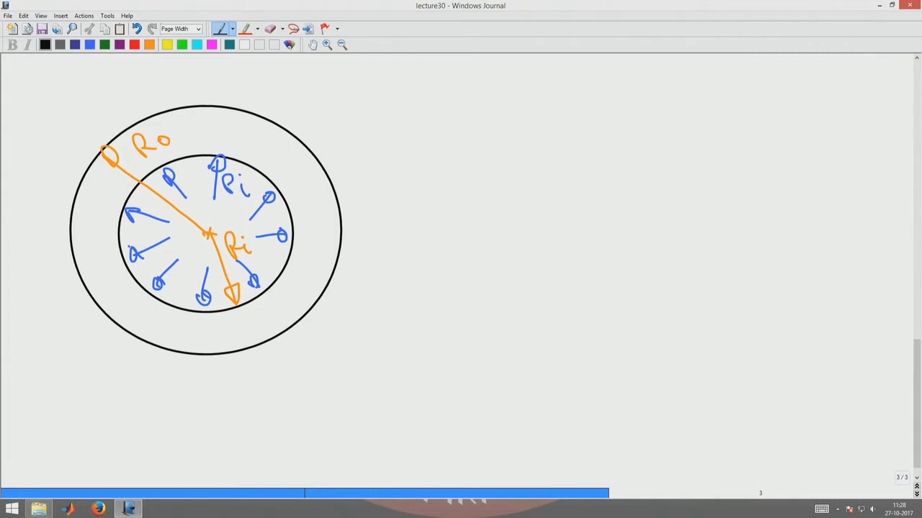
Switch the pen to red ink for the deformed circles
left_click(133, 45)
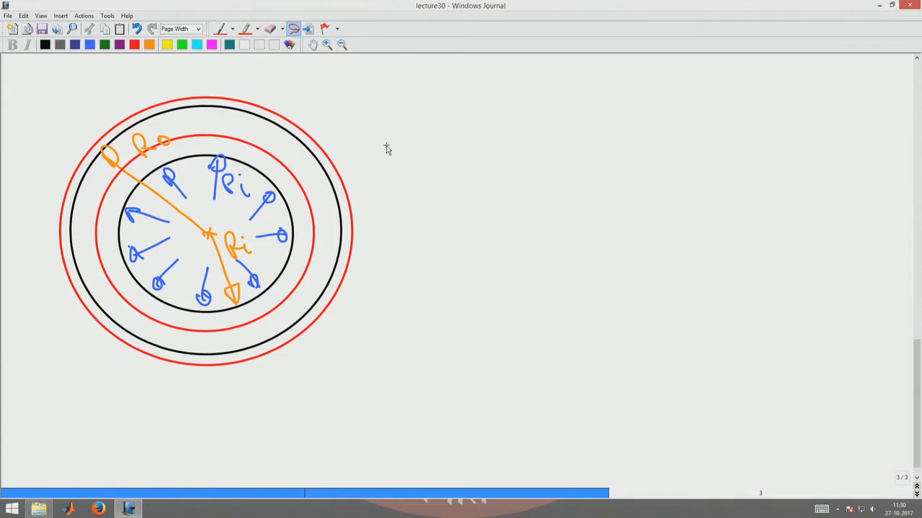
mouse_move(290, 200)
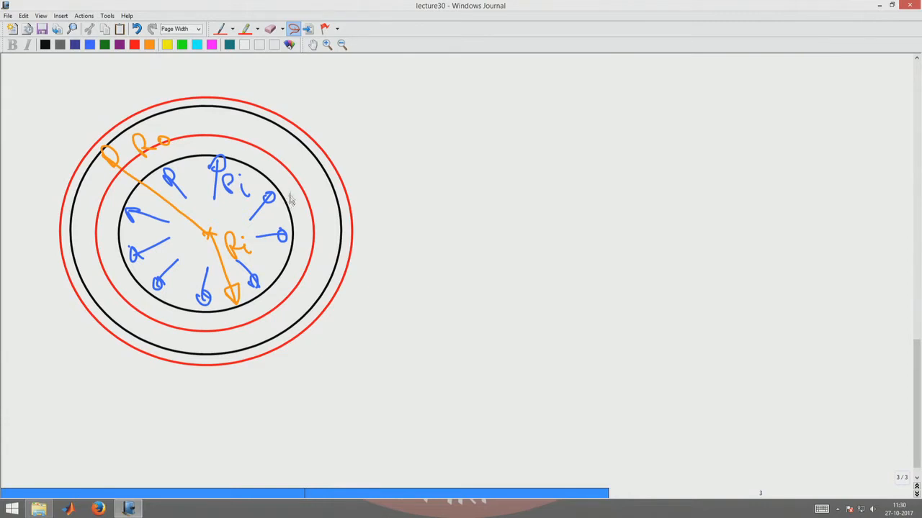
mouse_move(298, 197)
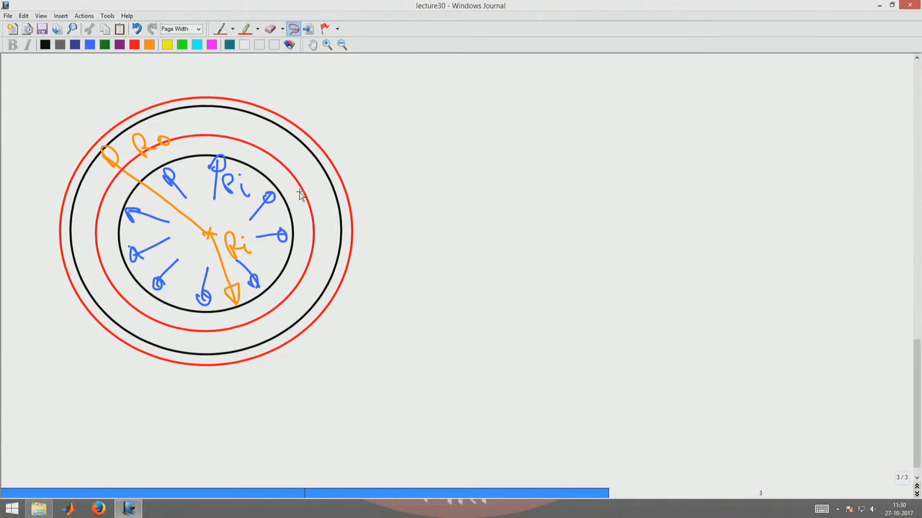
mouse_move(326, 179)
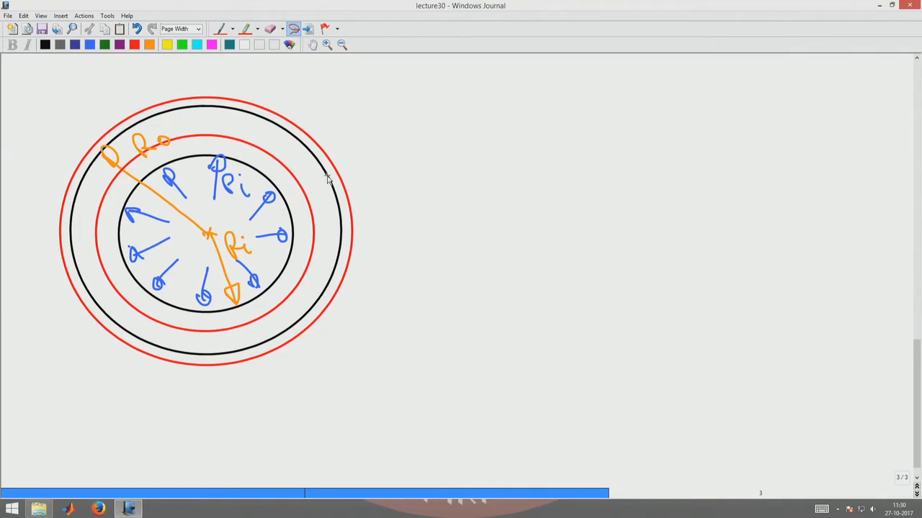
mouse_move(331, 178)
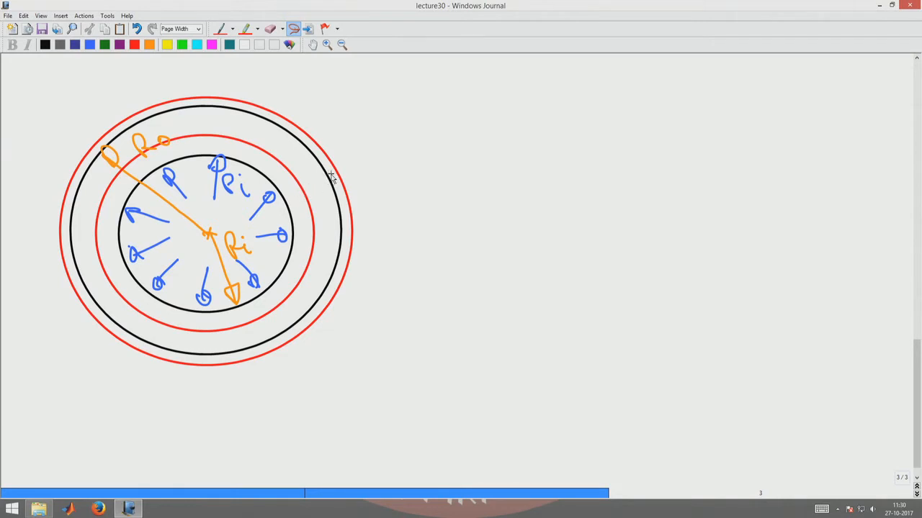
mouse_move(339, 169)
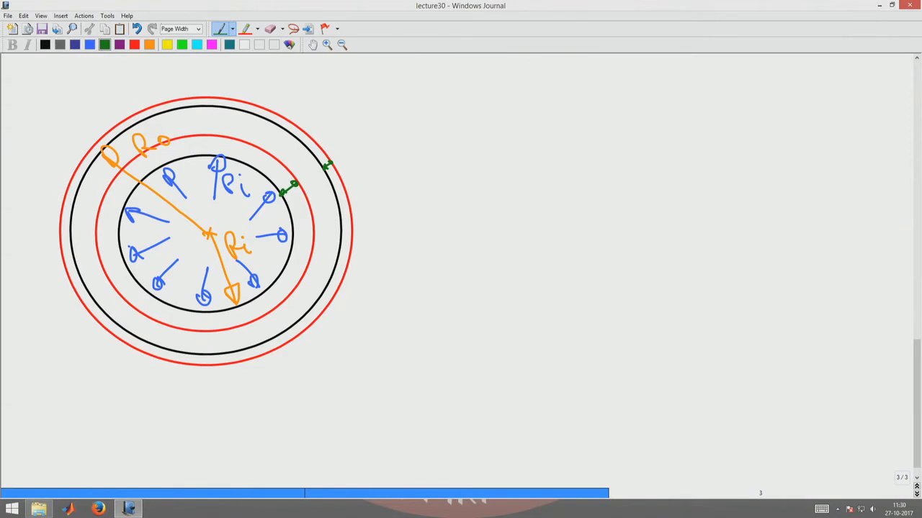
Draw a dark purple radial line across the cylinder wall near the top
left_click(89, 44)
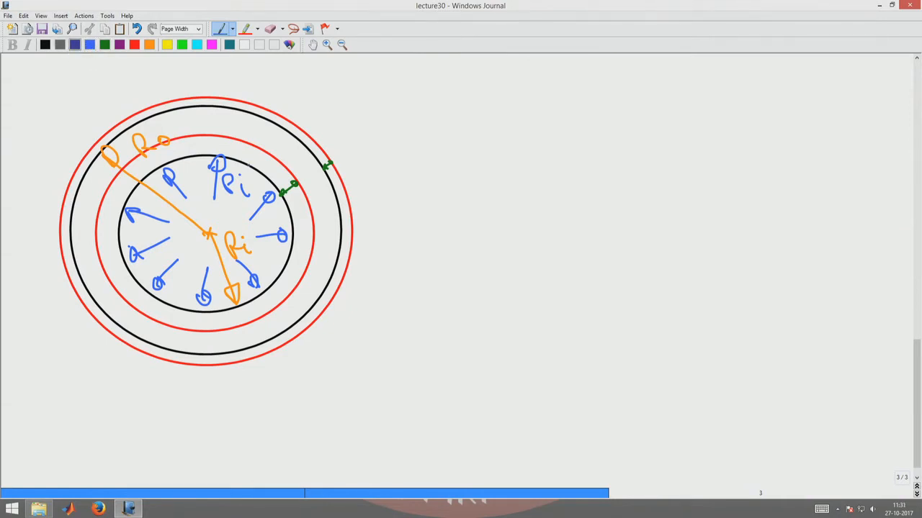
left_click_drag(248, 165, 280, 124)
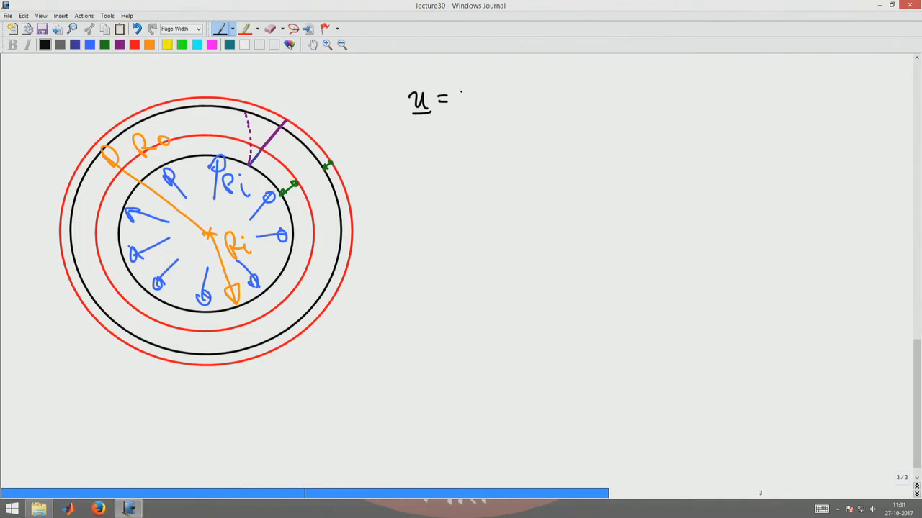
Write 'u =' at the upper right to start the displacement equation
left_click_drag(458, 101, 486, 108)
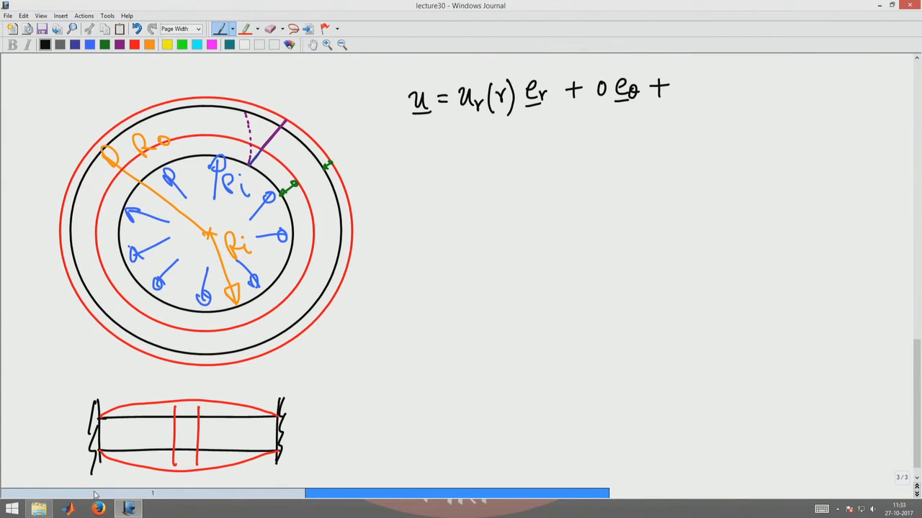
Write '+ 0 e_z', note 'No axial displacement', and start a 'No c…' note
type("0")
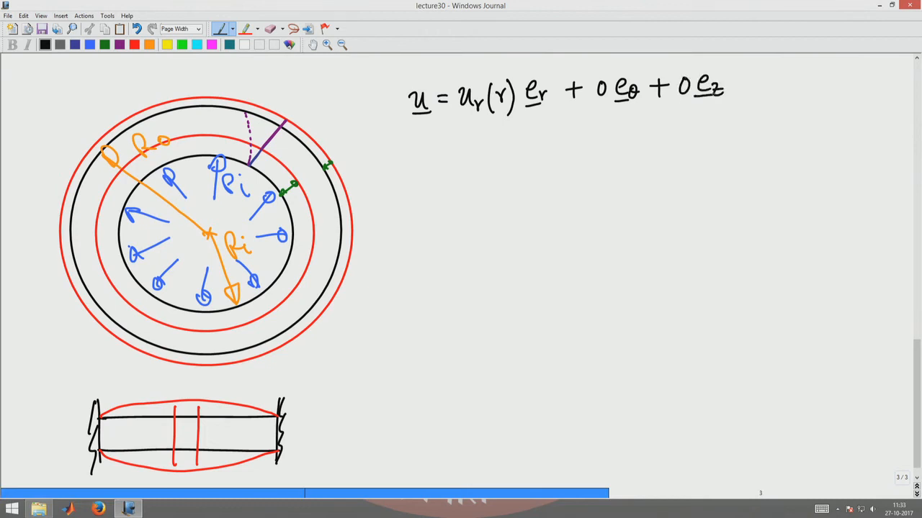
left_click_drag(680, 112, 720, 108)
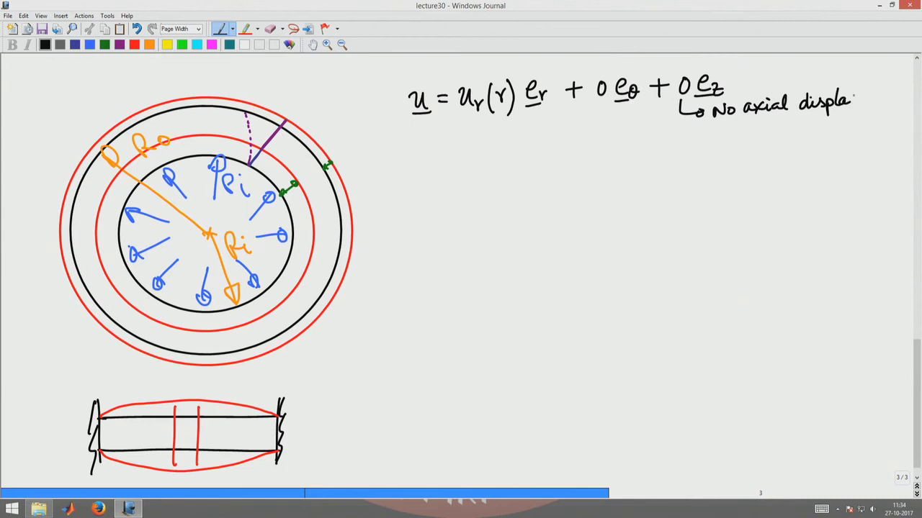
type("cement")
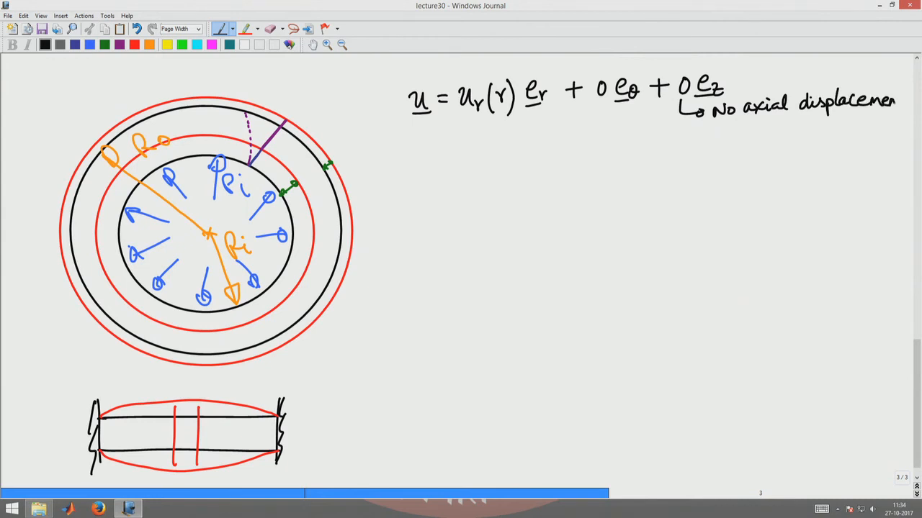
type("t")
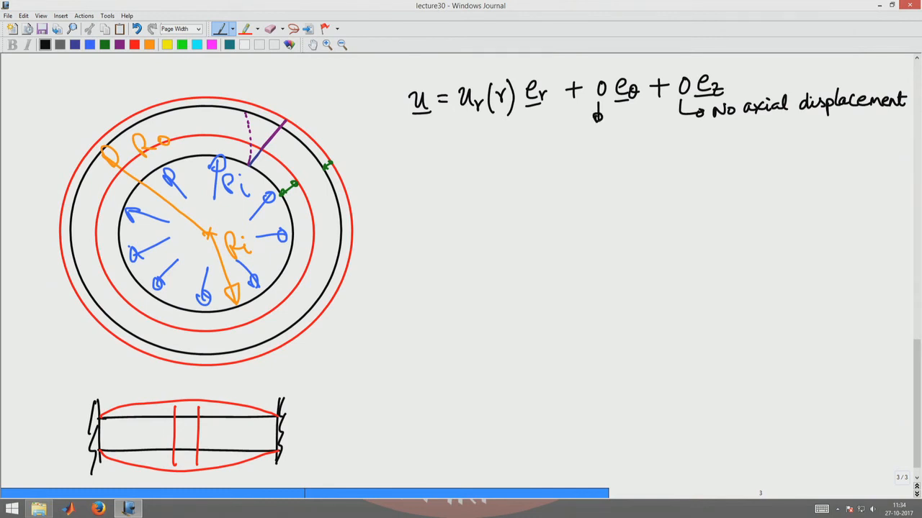
type("No C")
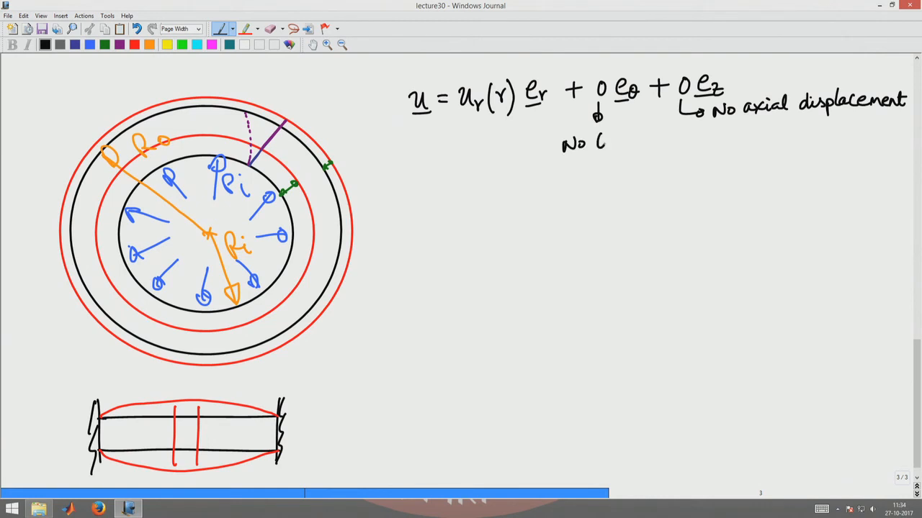